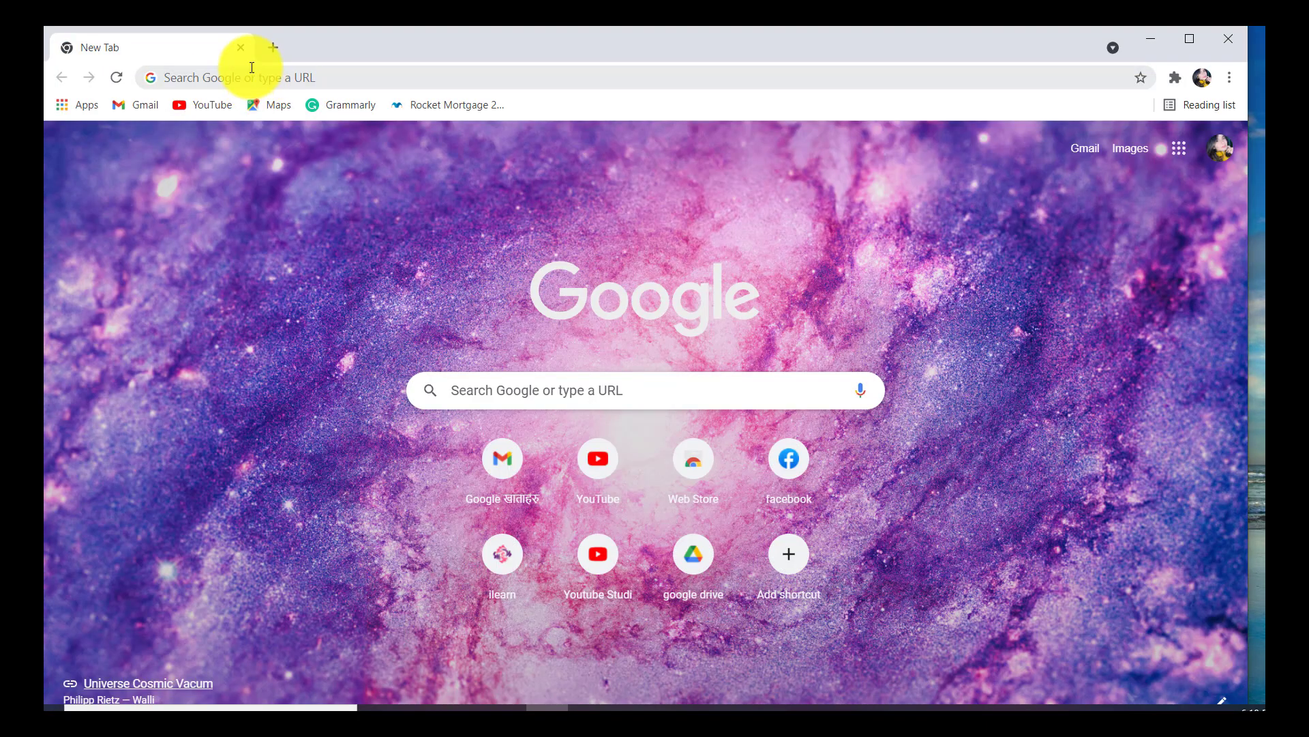
text(www.lloydsbank.co.uk)
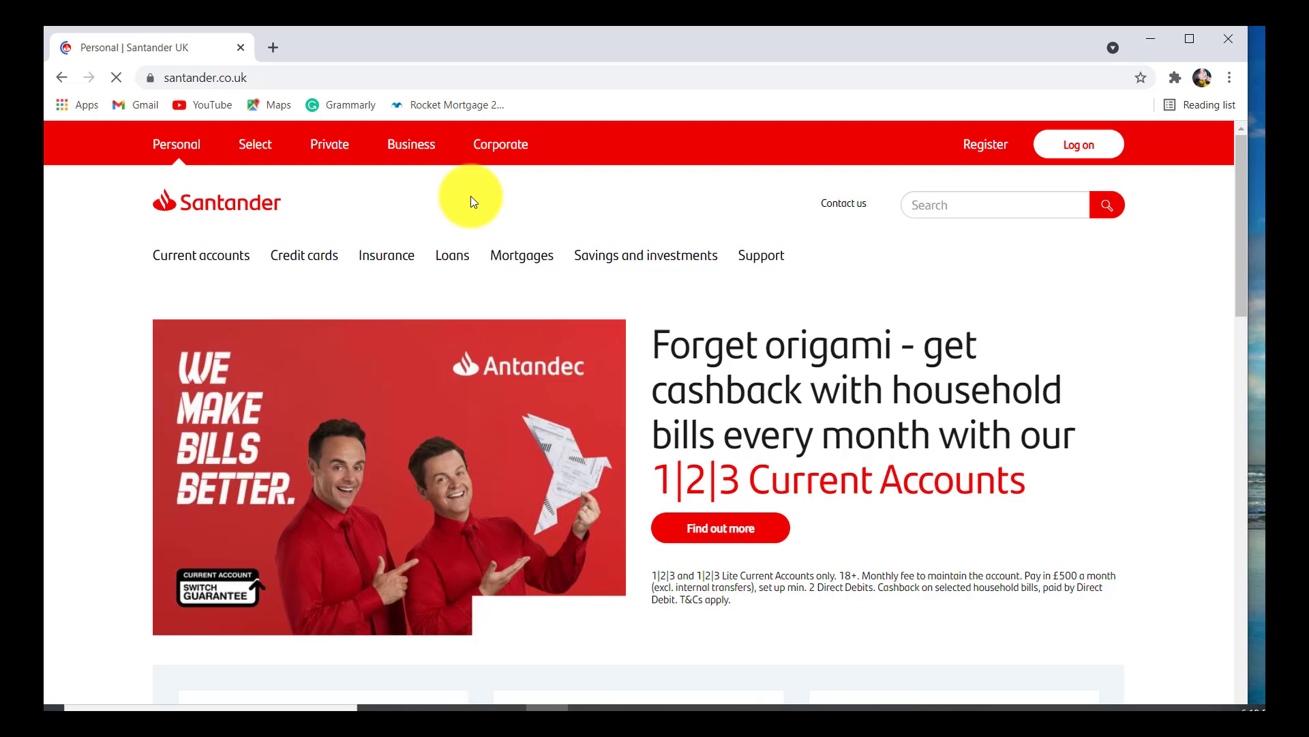
mouse_move(432, 211)
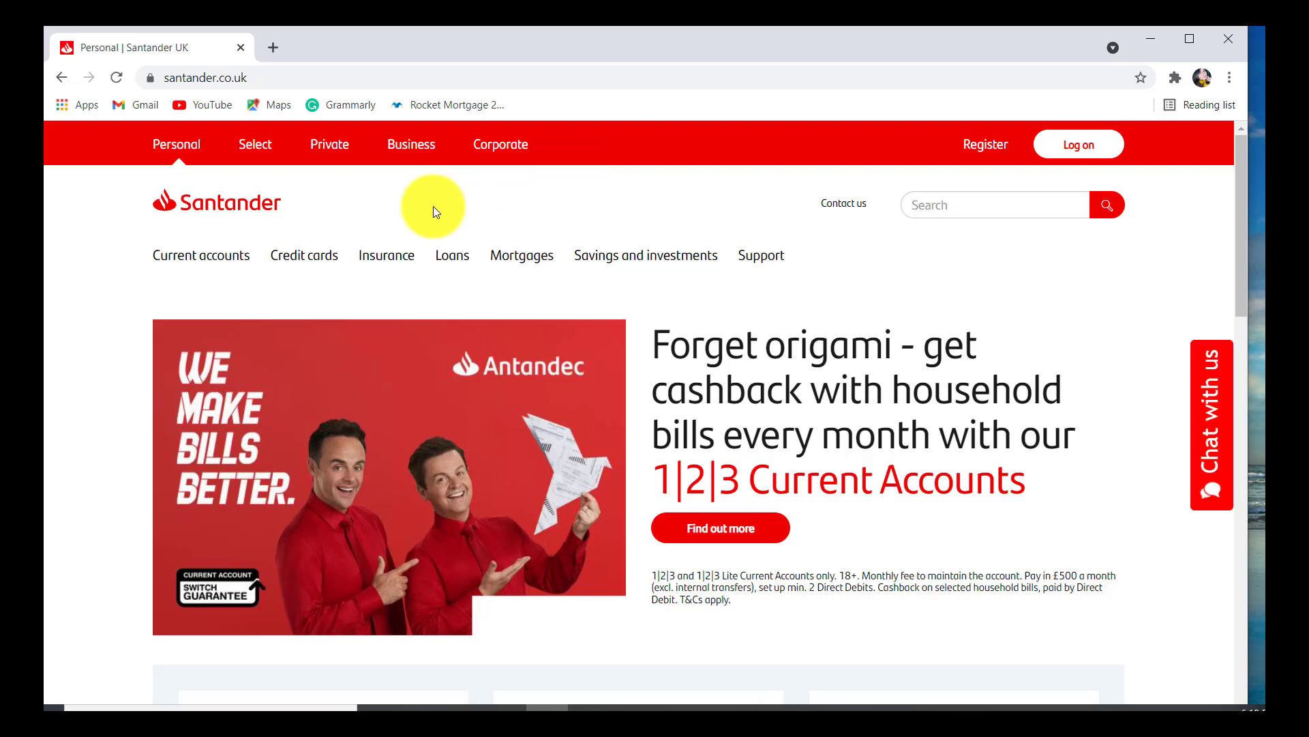
click(1079, 144)
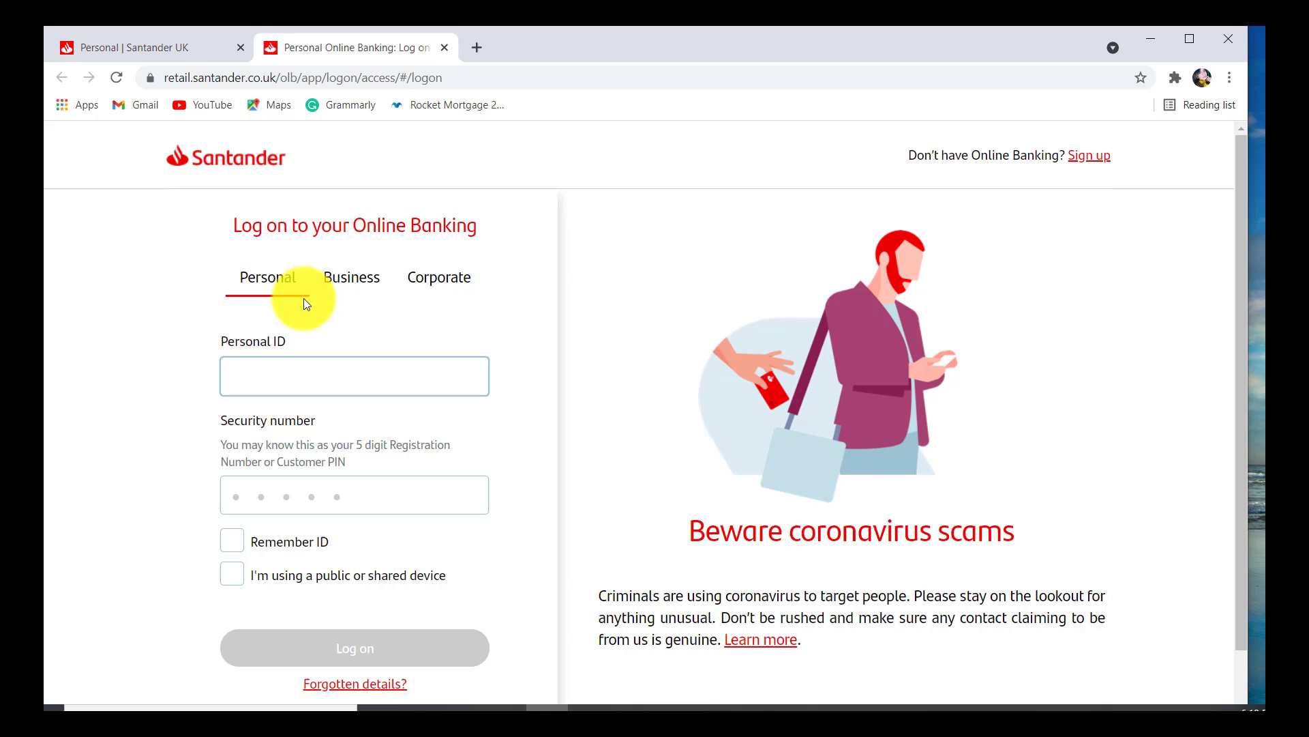
- Choose Log on to reach the Personal log-on form, then scroll down to its ID entry
click(354, 375)
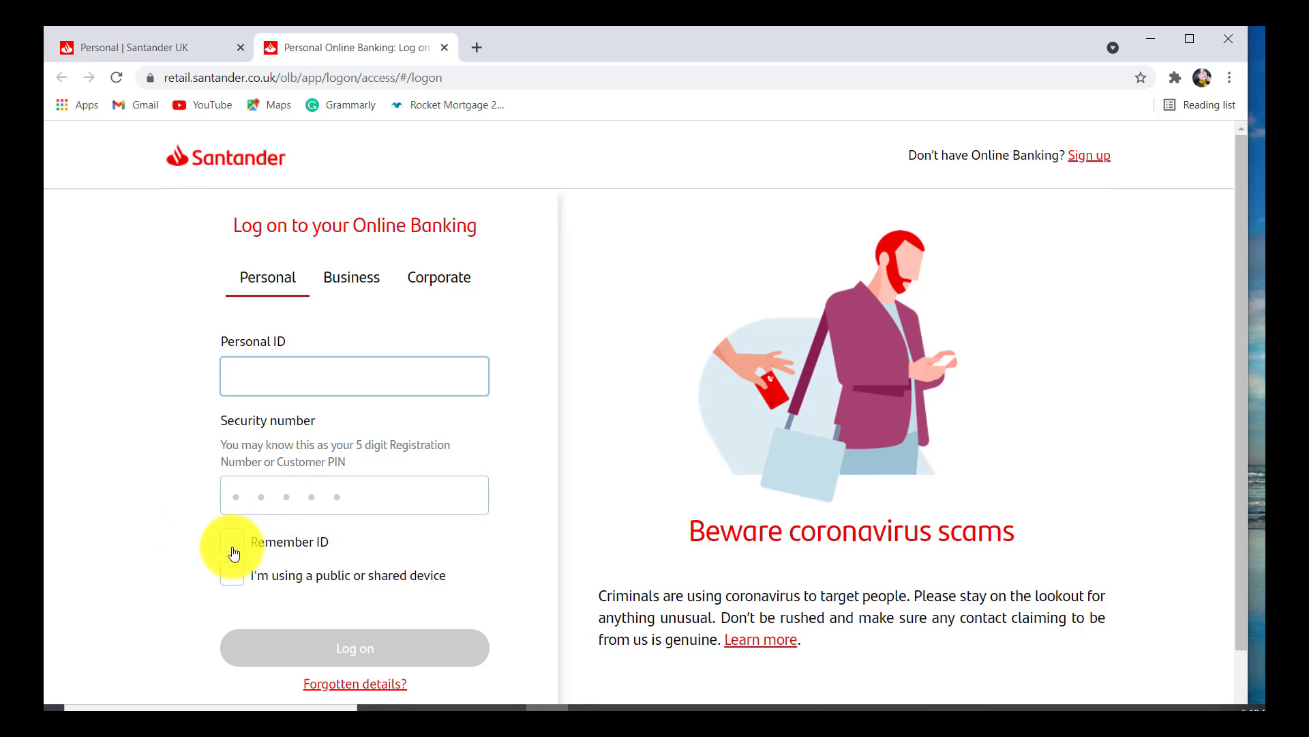
mouse_move(223, 603)
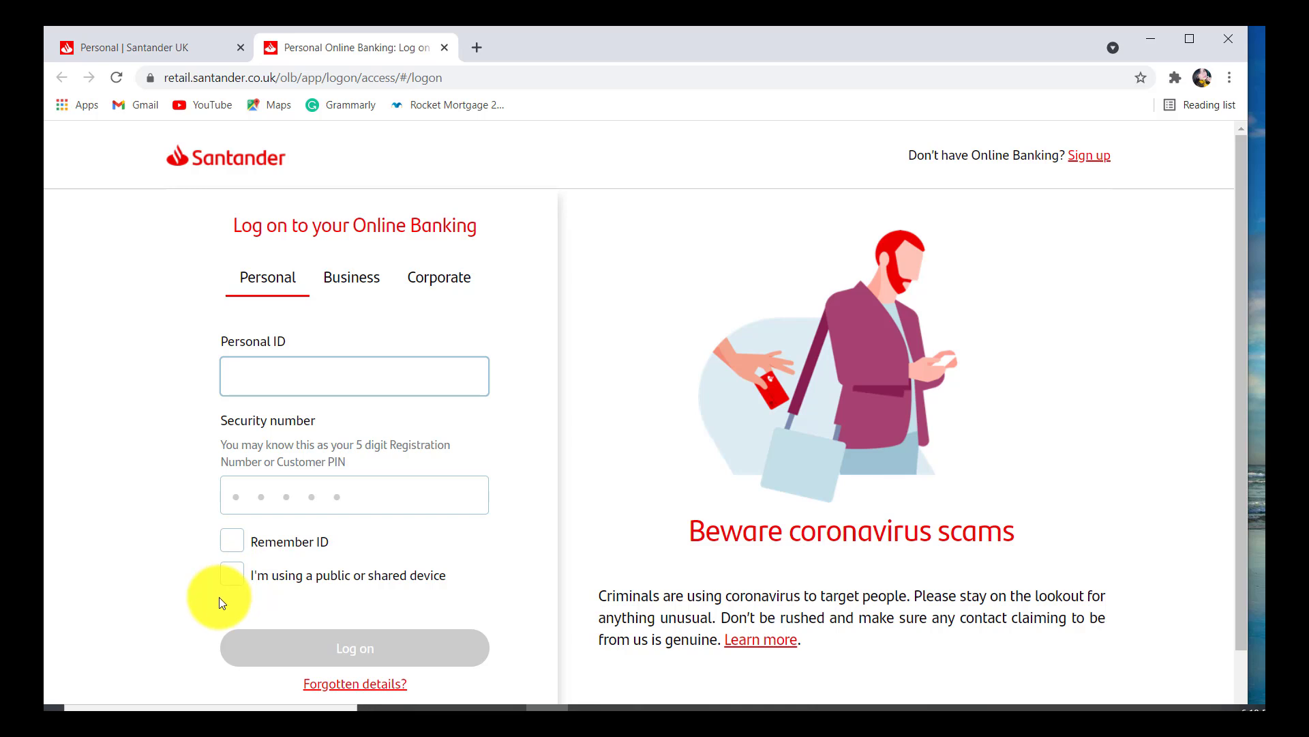
scroll(down, 3)
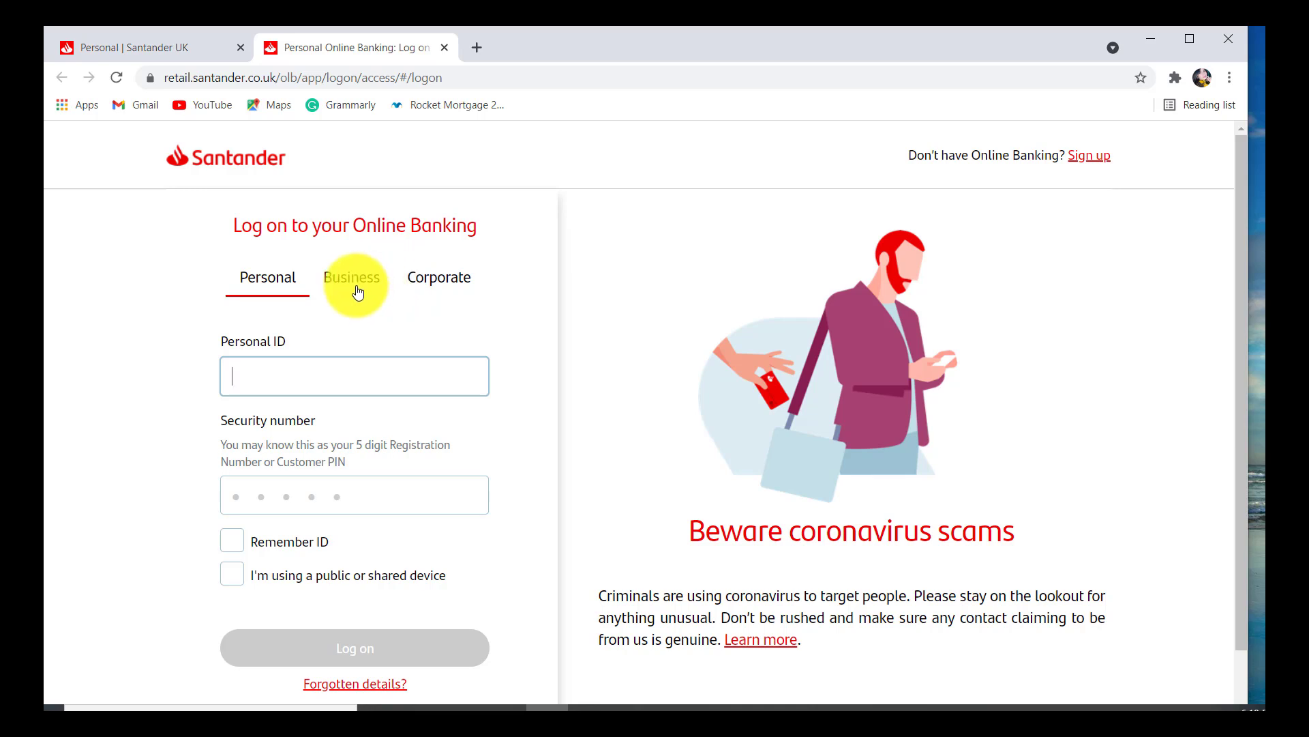
- Switch to the Business tab to show the empty Business log-on form
click(352, 276)
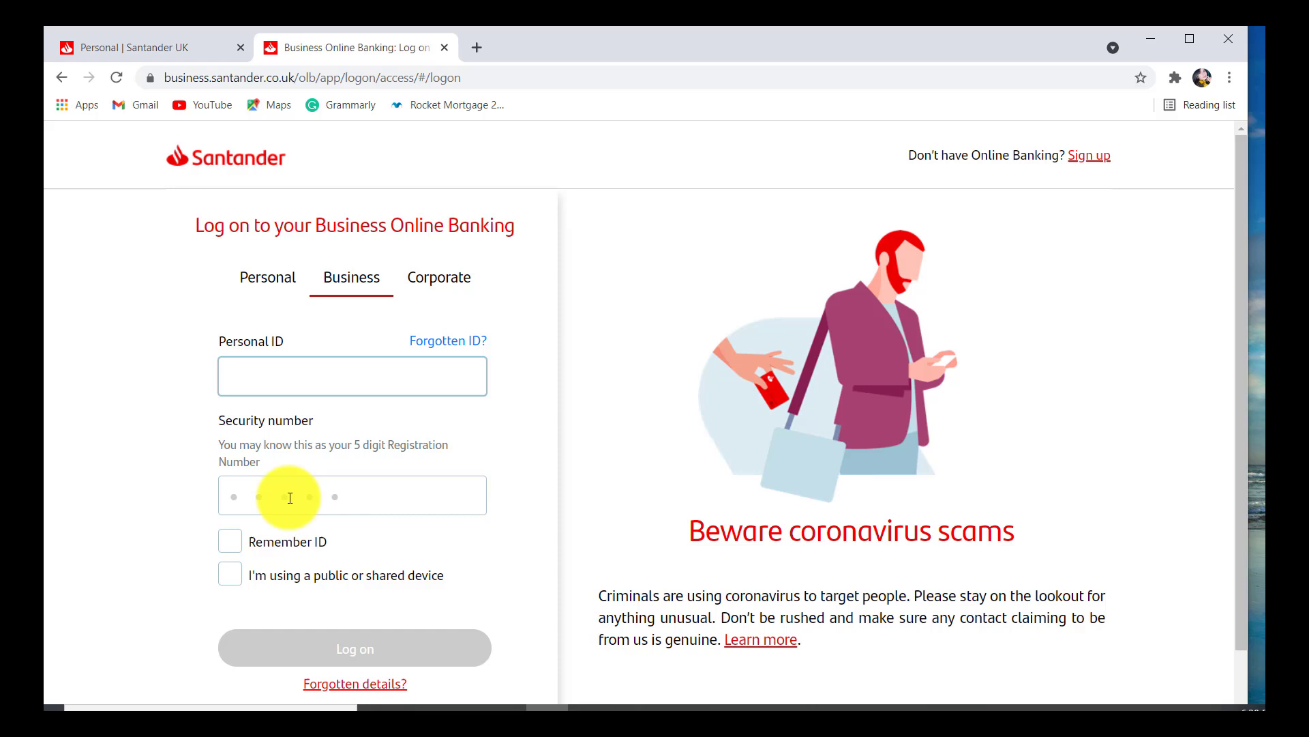
mouse_move(449, 356)
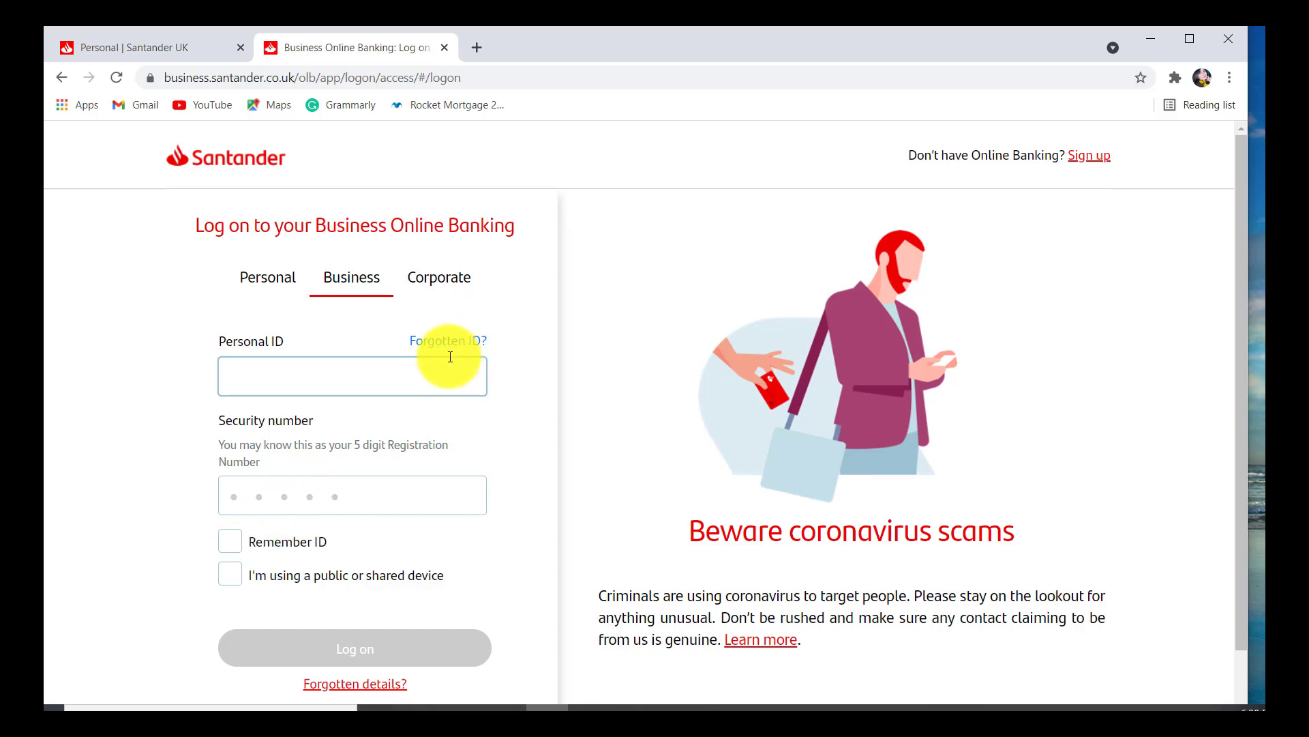
mouse_move(446, 339)
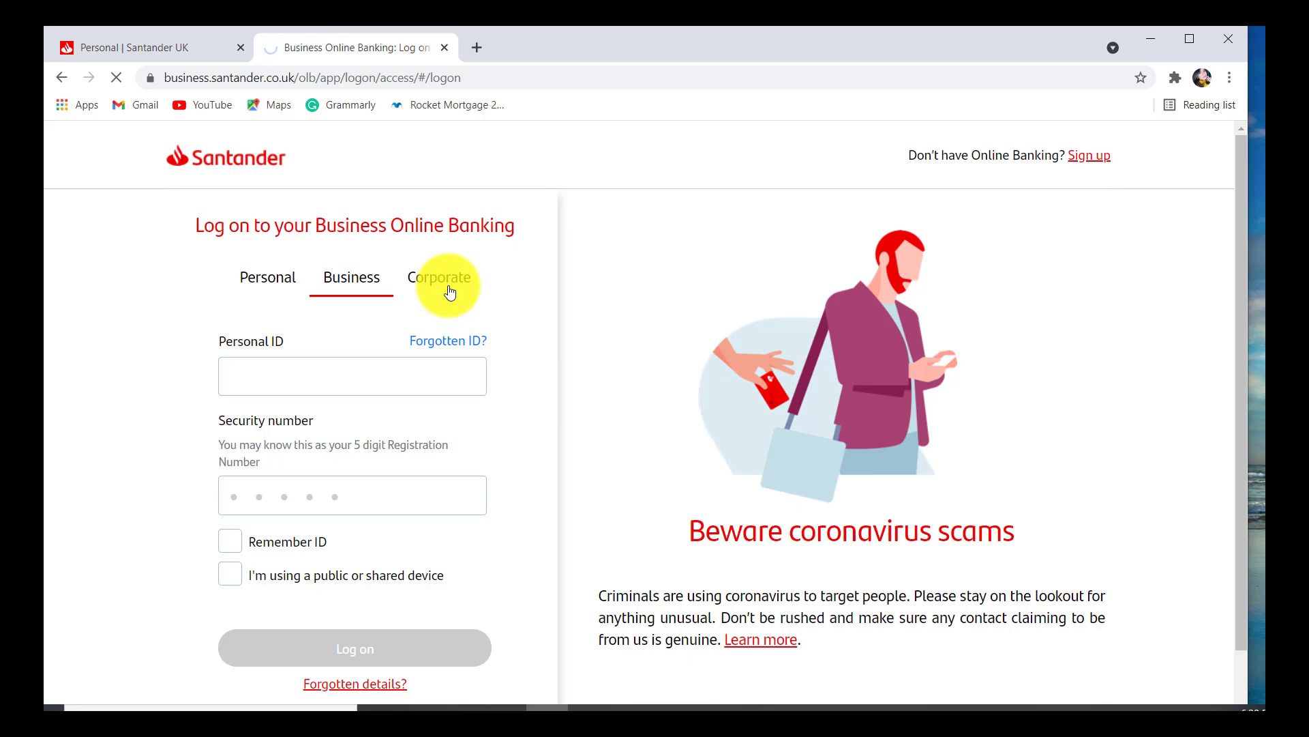
- Switch to the Corporate tab and scroll through the Connect Log On page
click(440, 277)
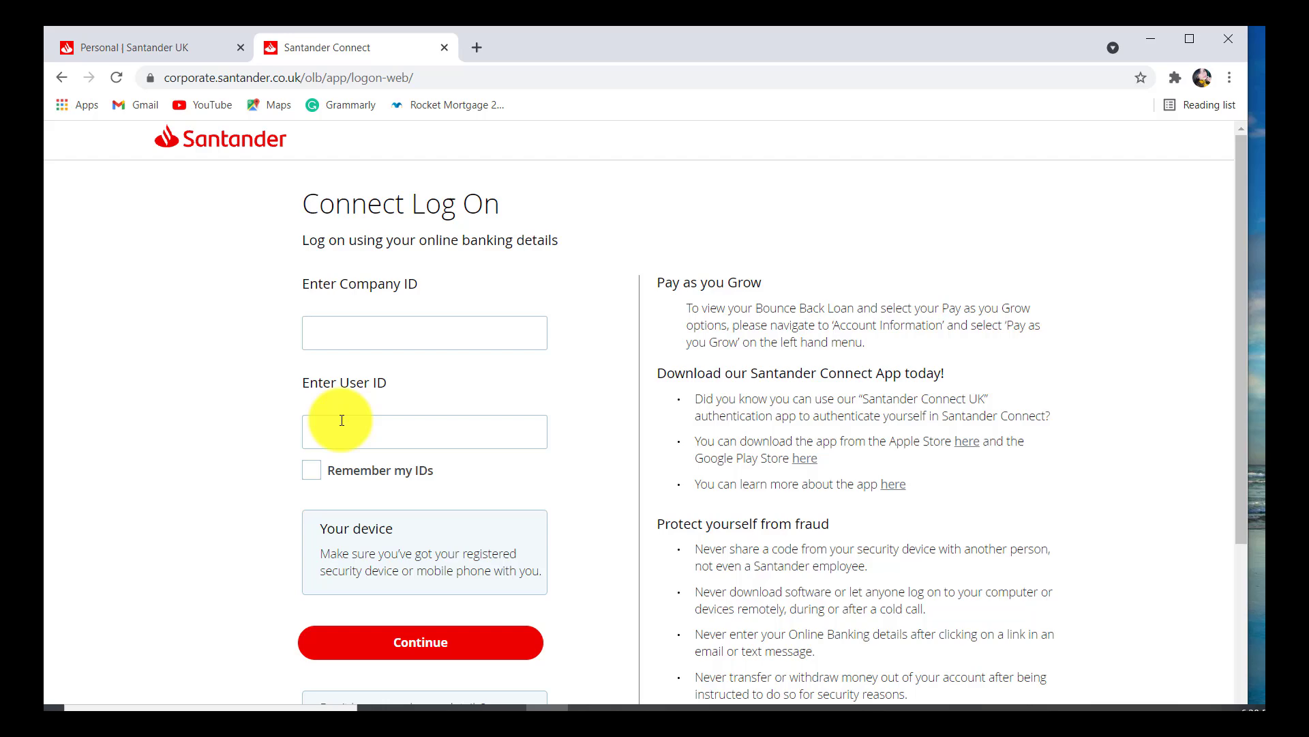
scroll(down, 3)
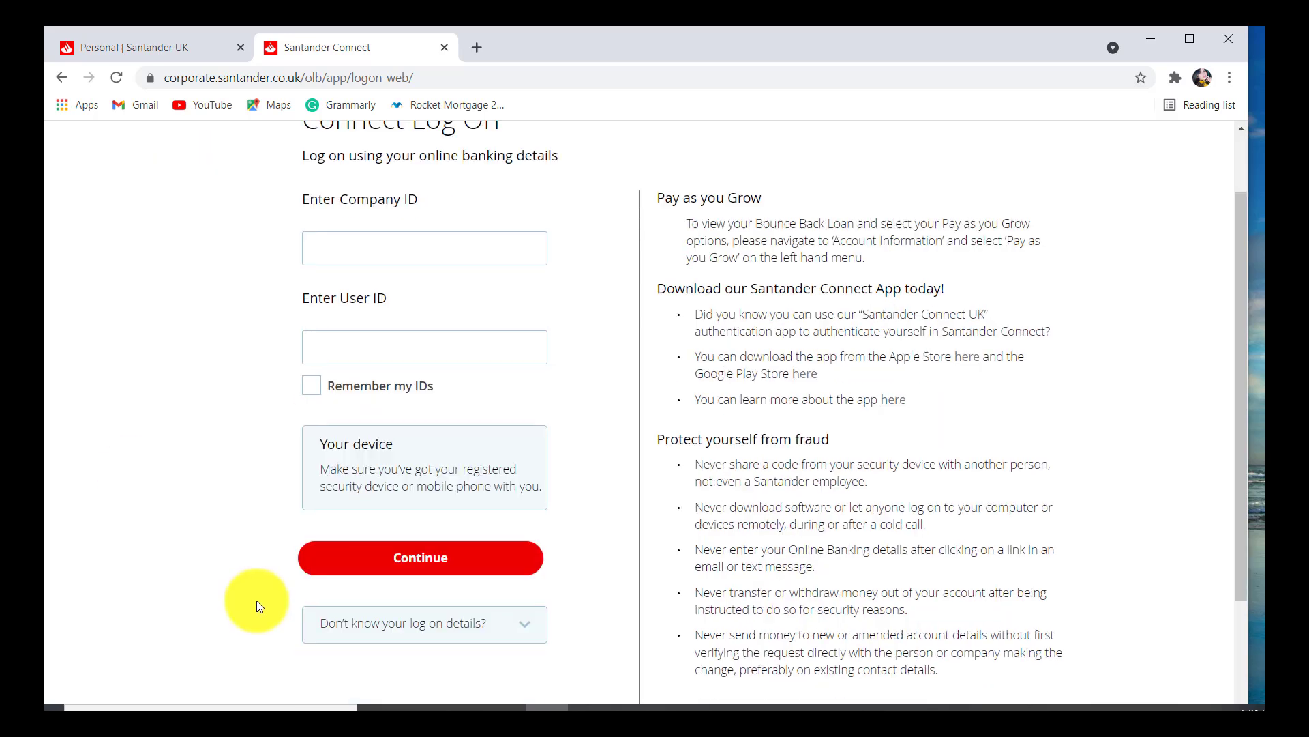
scroll(up, 3)
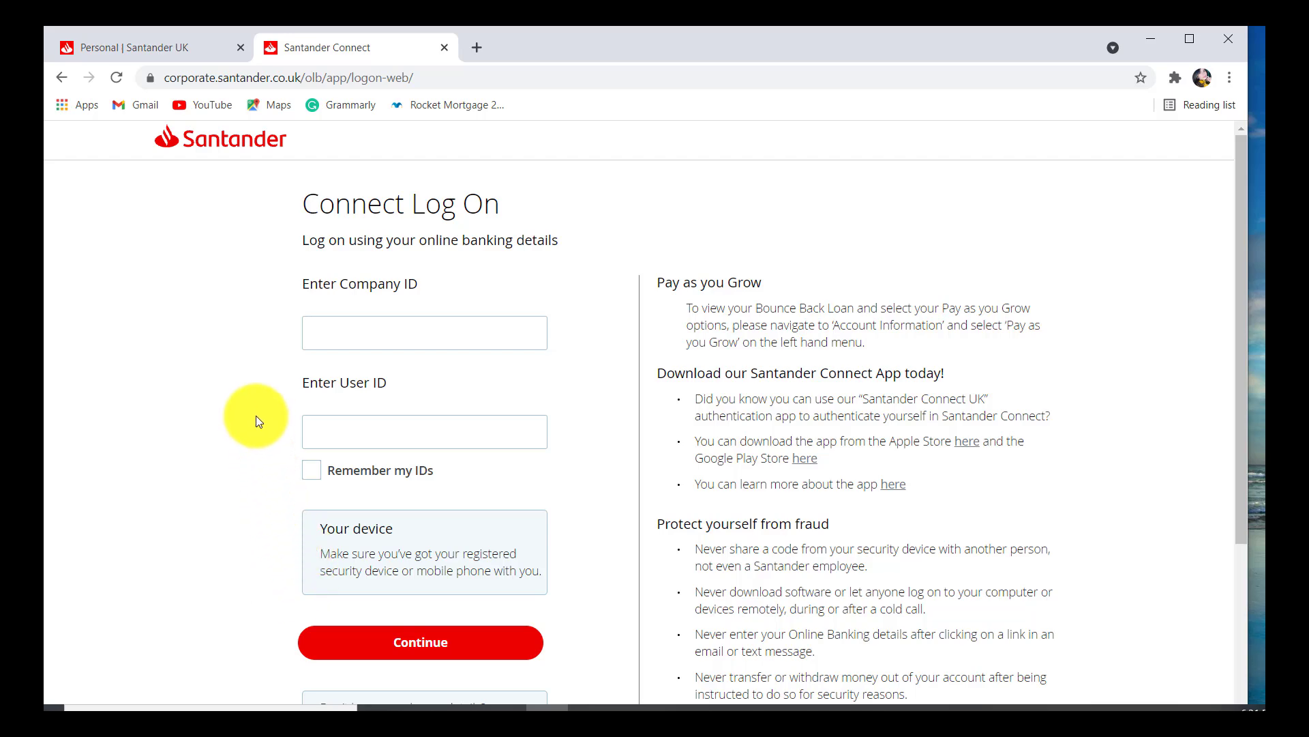
- Return to the first tab, Personal | Santander UK
click(134, 48)
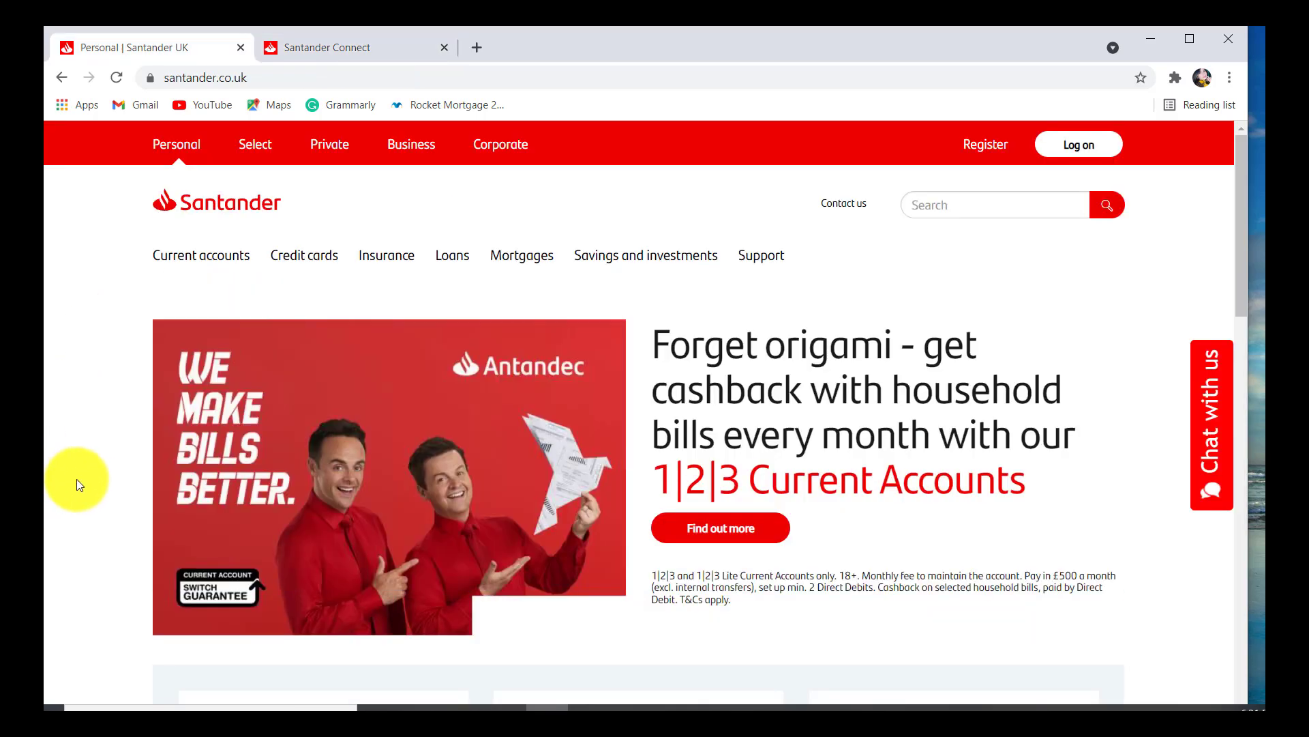
mouse_move(89, 476)
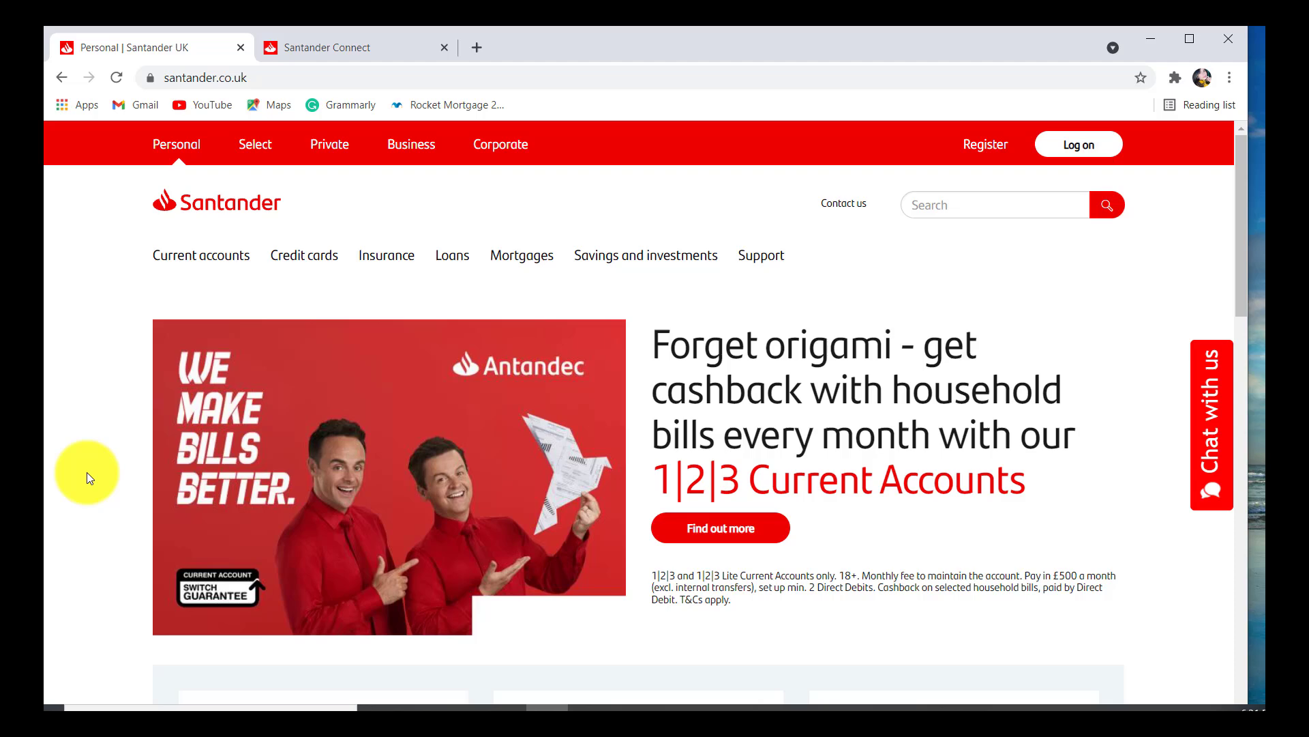
mouse_move(77, 480)
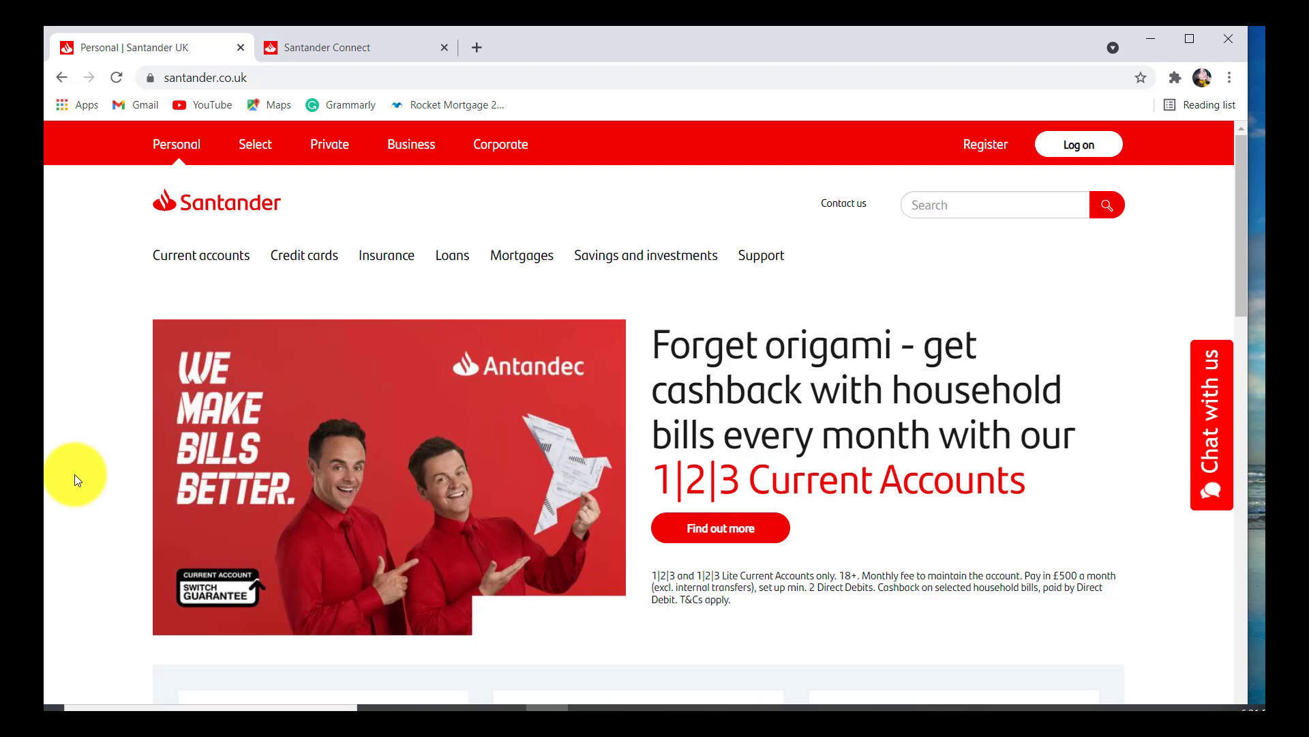